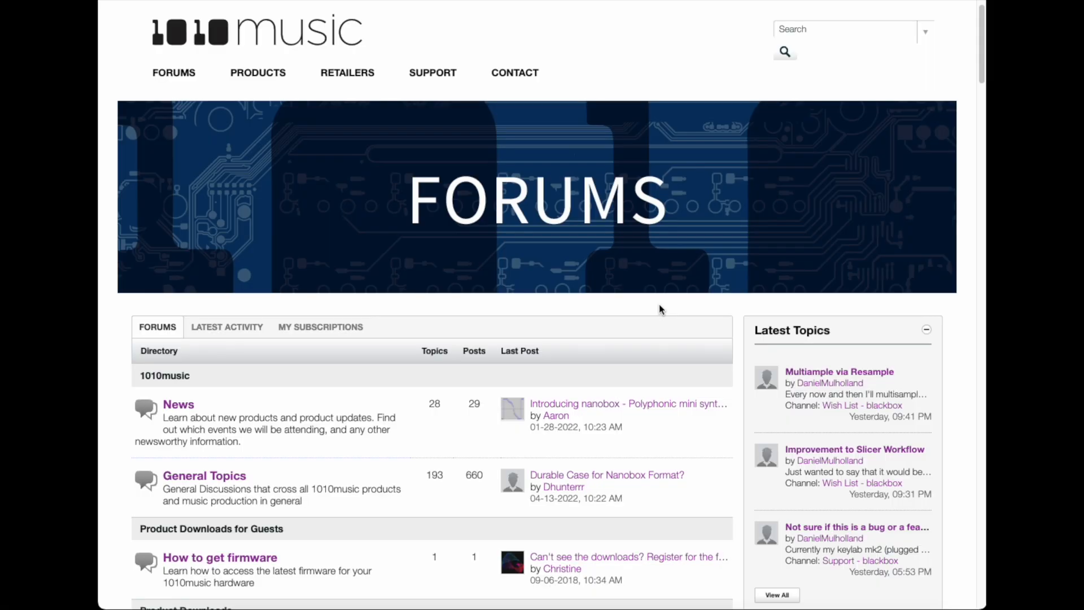
Scroll the forum home page down to the Product Downloads firmware sections.
{"action": "scroll", "scroll_direction": "down", "scroll_amount": 3}
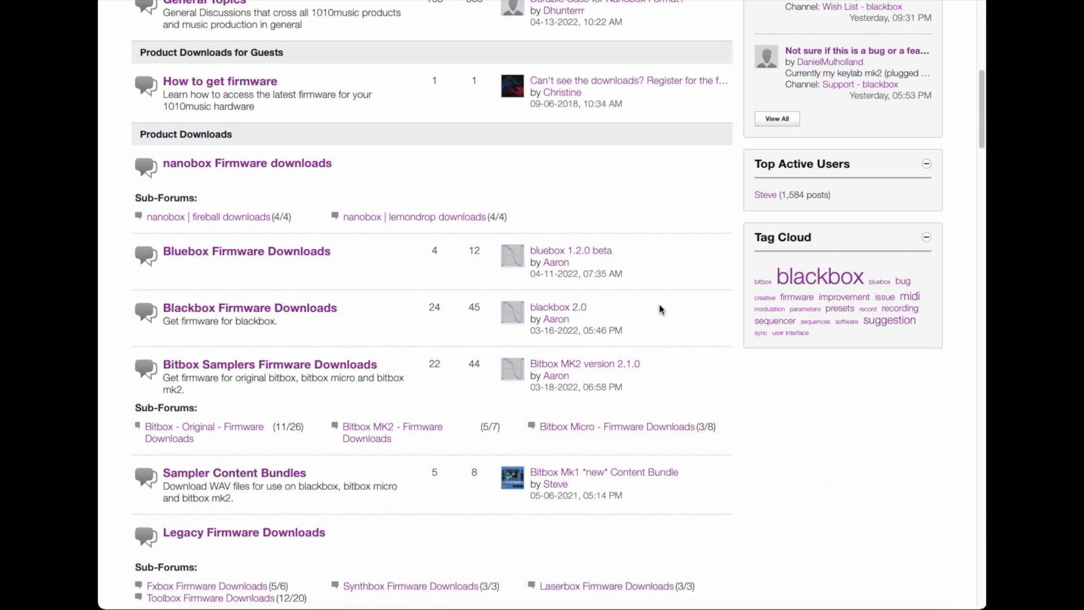
{"action": "scroll", "scroll_direction": "down", "scroll_amount": 3}
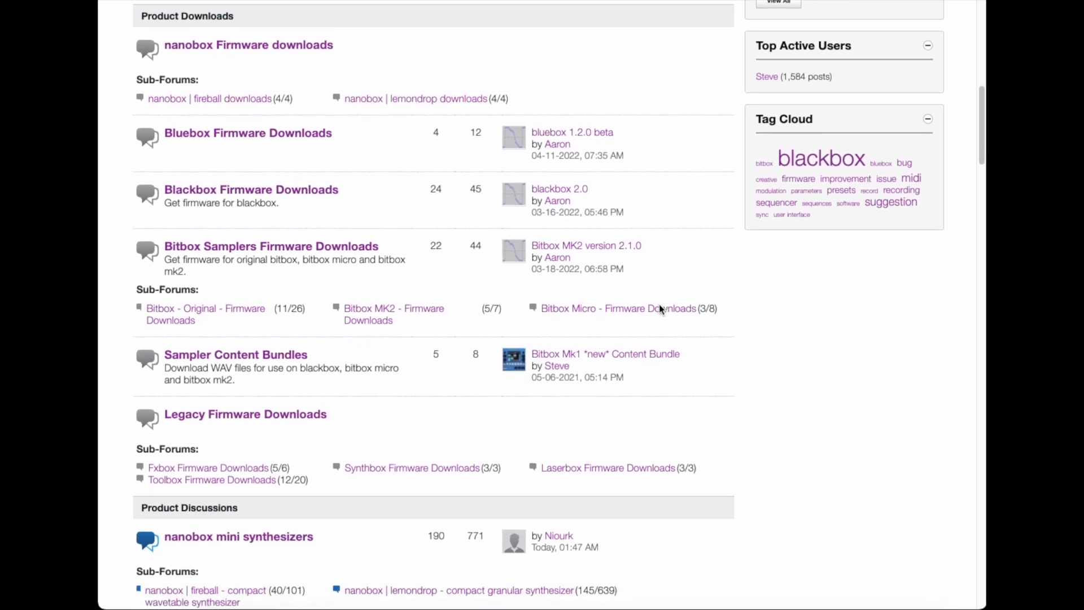
{"action": "mouse_move", "coordinate": [629, 308]}
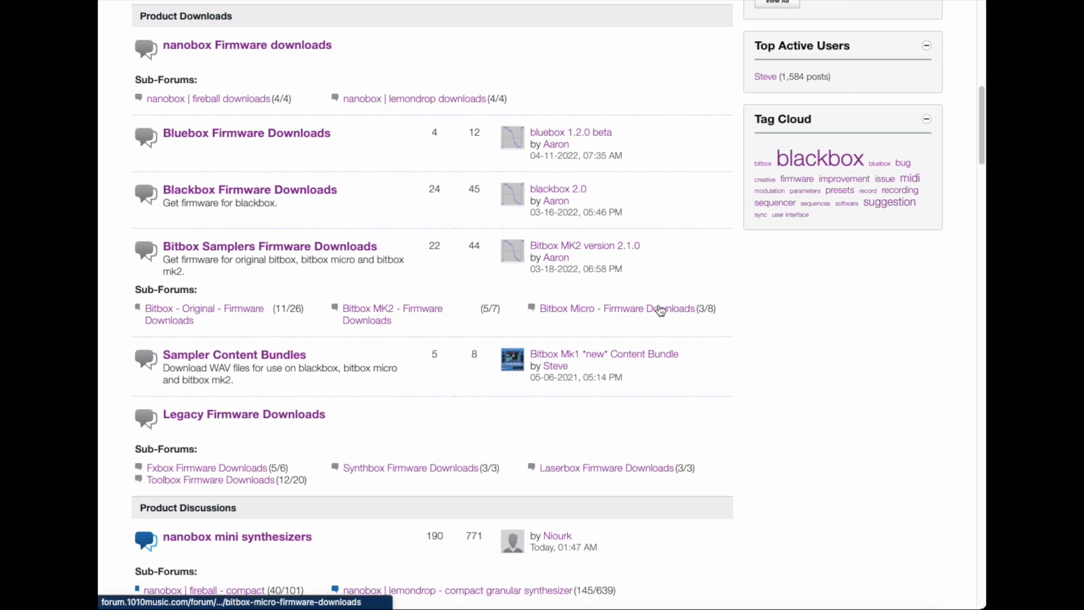
{"action": "mouse_move", "coordinate": [718, 55]}
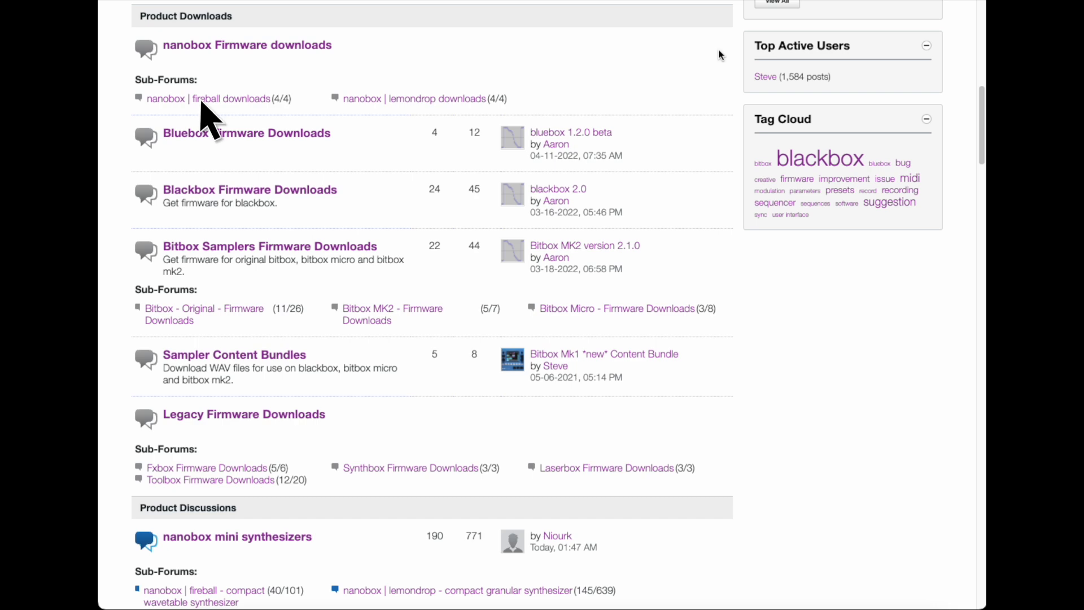
{"action": "mouse_move", "coordinate": [412, 117]}
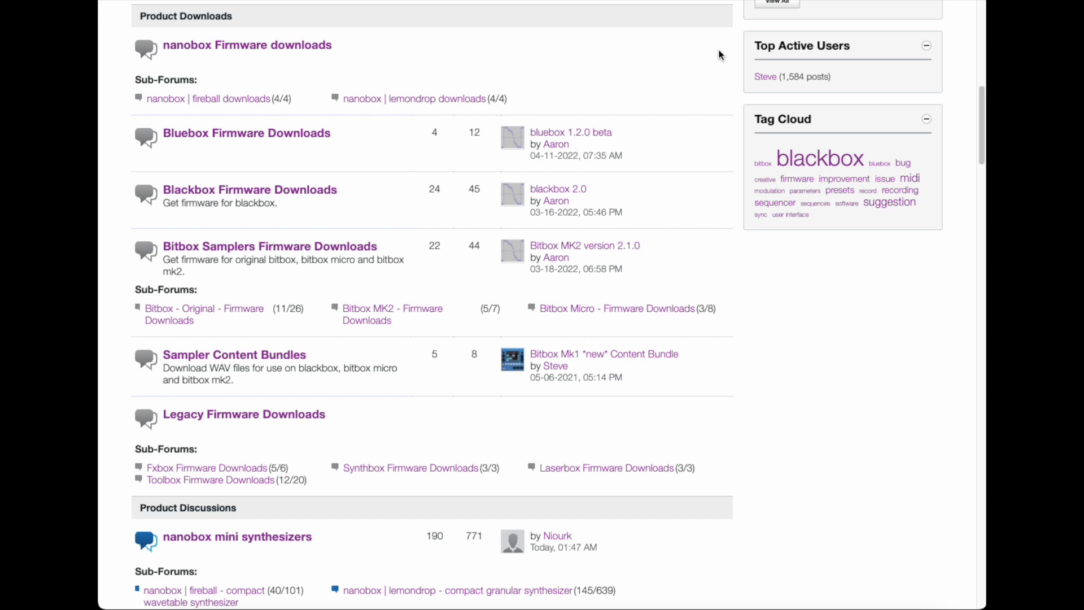
Open the 'fireball 1.1.2' topic in the 'nanobox | fireball downloads' sub-forum.
{"action": "left_click", "coordinate": [207, 98]}
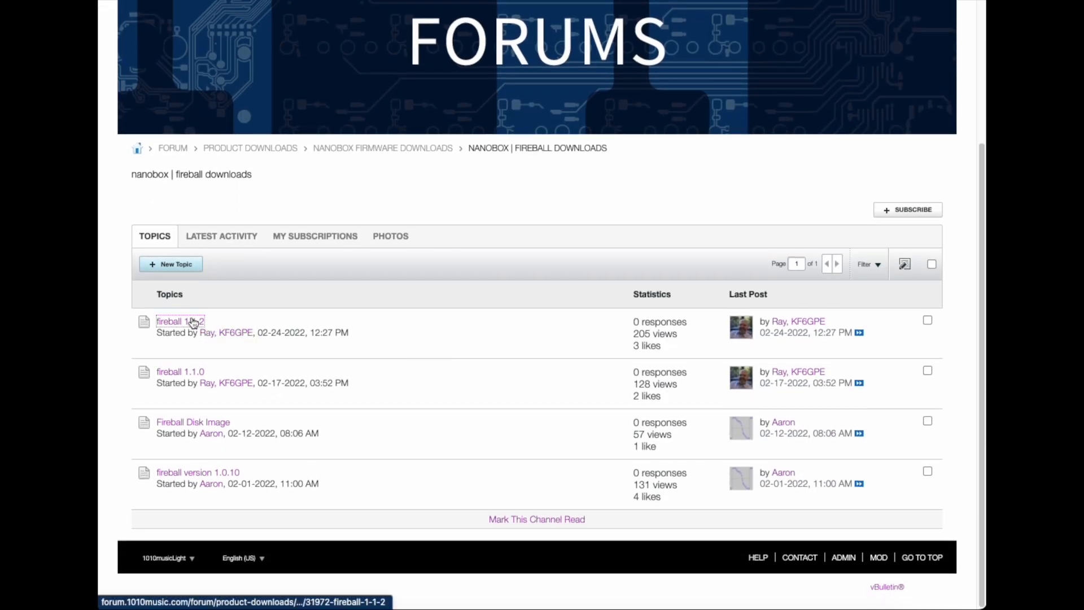
{"action": "left_click", "coordinate": [180, 321]}
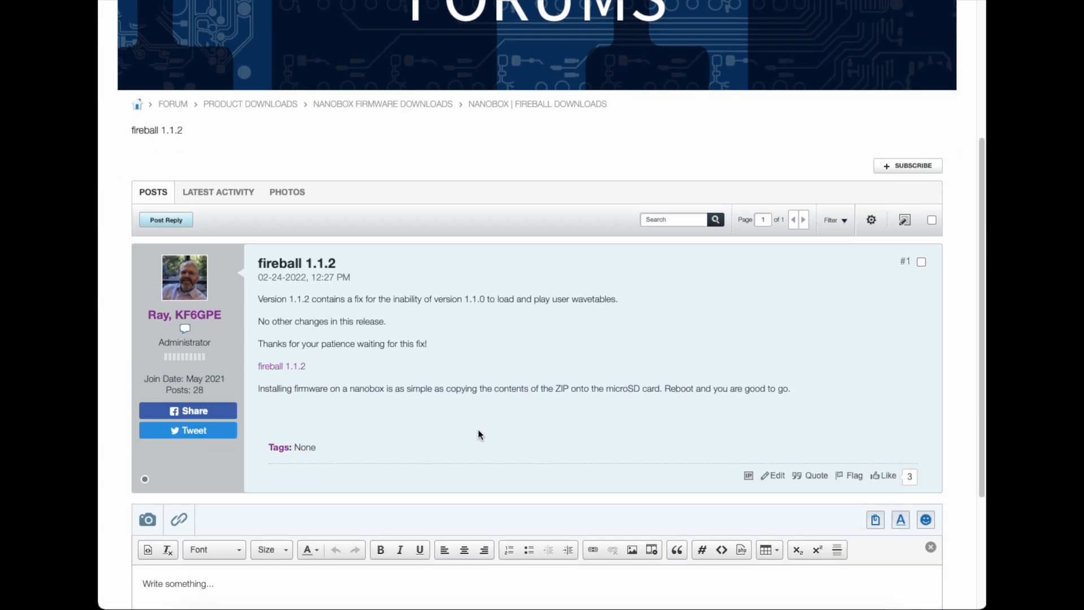
{"action": "mouse_move", "coordinate": [250, 373]}
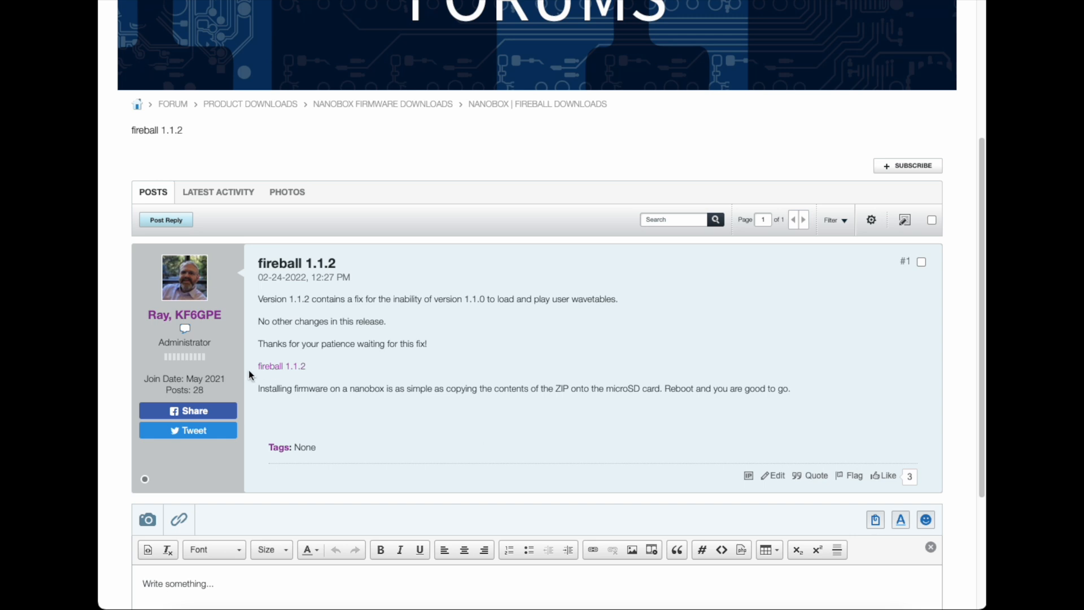
Download NANOFIRE.zip from the fireball 1.1.2 post and reveal it in Finder.
{"action": "left_click", "coordinate": [280, 366]}
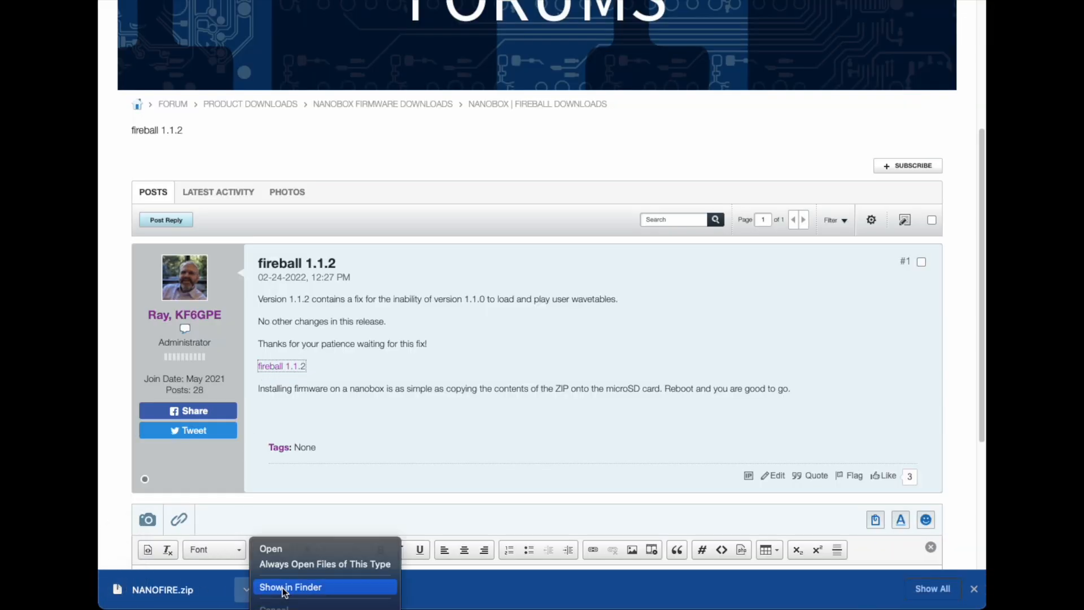
{"action": "left_click", "coordinate": [290, 586]}
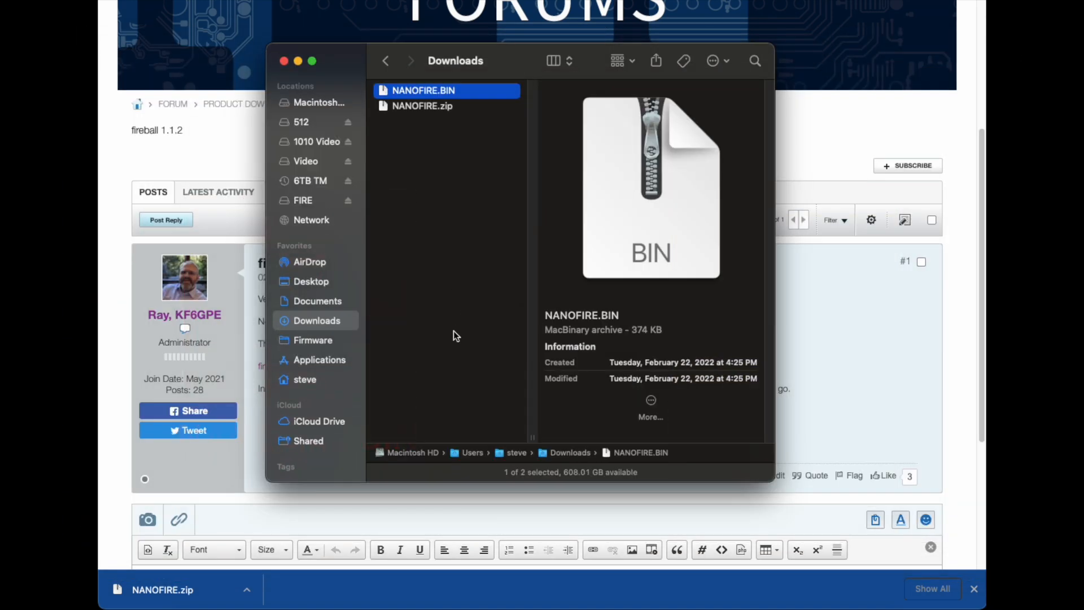
Copy NANOFIRE.BIN onto the FIRE card, replacing the old copy, and view the card.
{"action": "left_click_drag", "start_coordinate": [423, 90], "coordinate": [318, 200]}
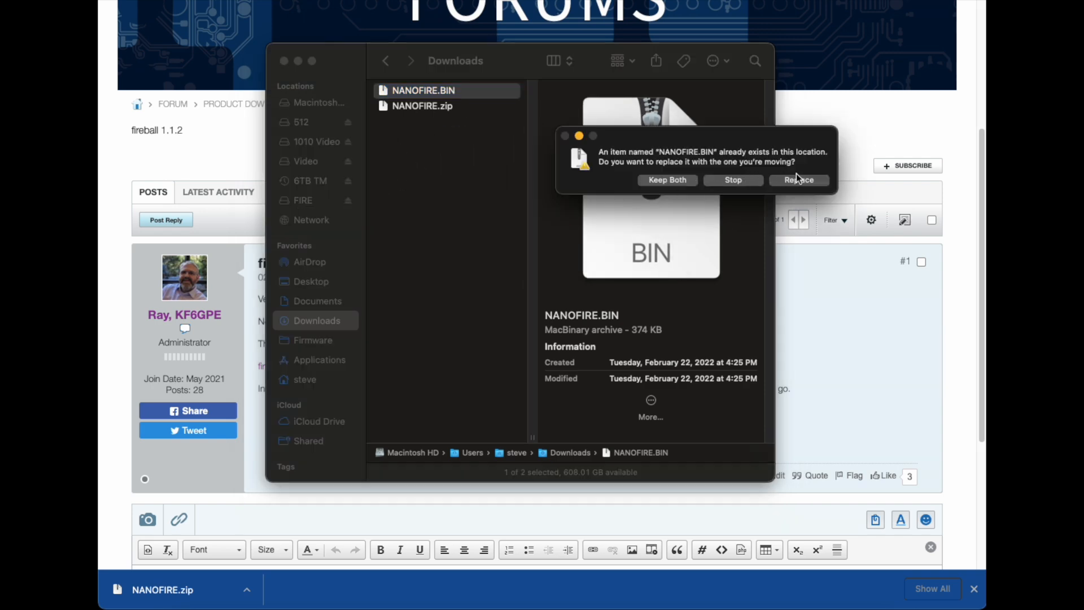
{"action": "left_click", "coordinate": [798, 179]}
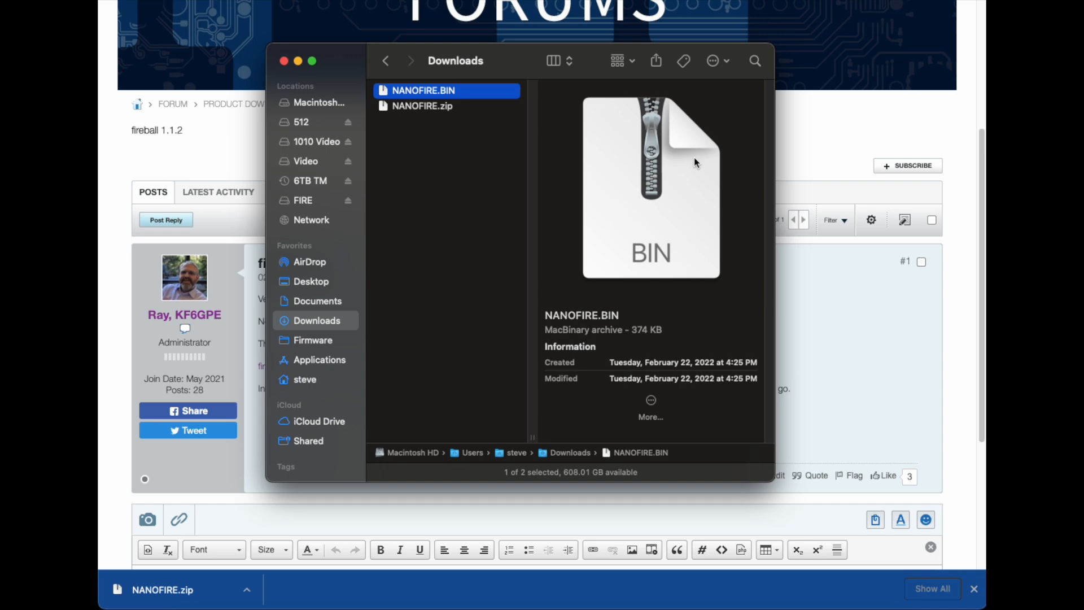
{"action": "left_click", "coordinate": [302, 200]}
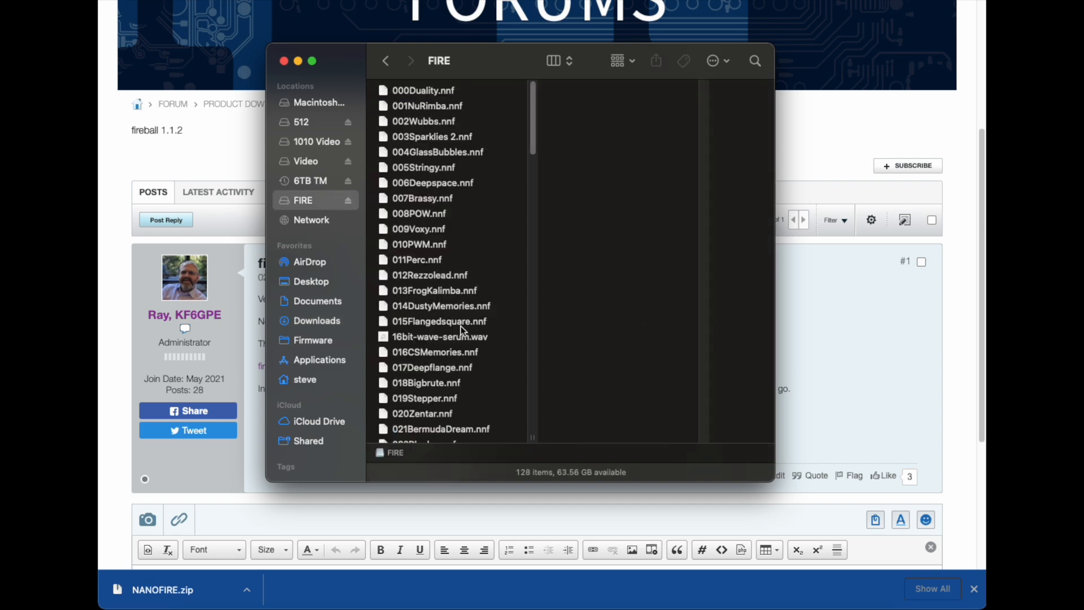
Check the card's Factory folder, then download FireballContentRC2.zip from the 'Fireball Disk Image' post and reveal it.
{"action": "scroll", "scroll_direction": "down", "scroll_amount": 3}
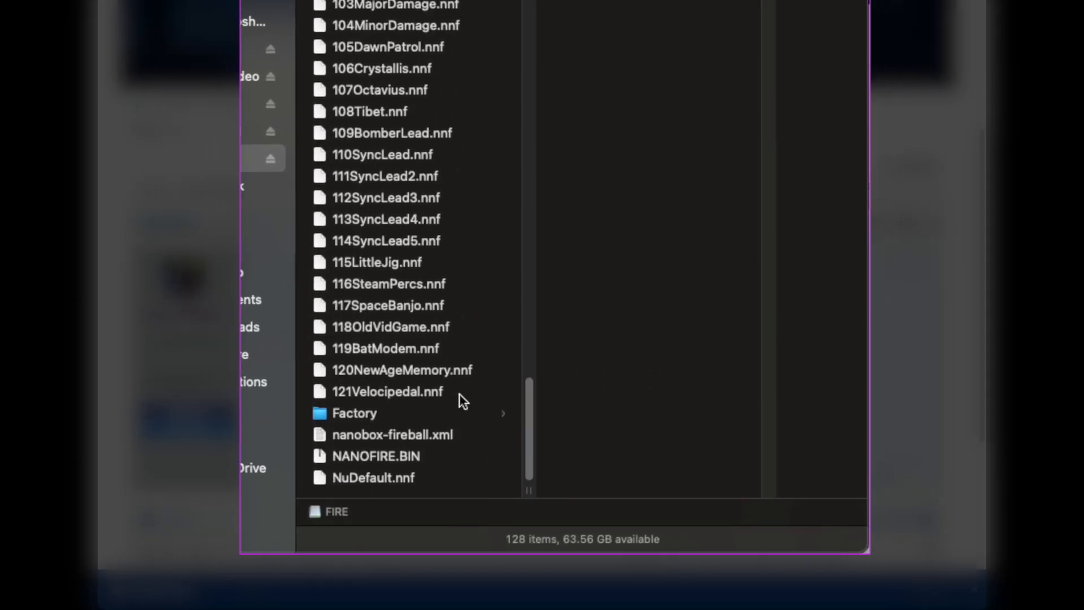
{"action": "left_click", "coordinate": [354, 413]}
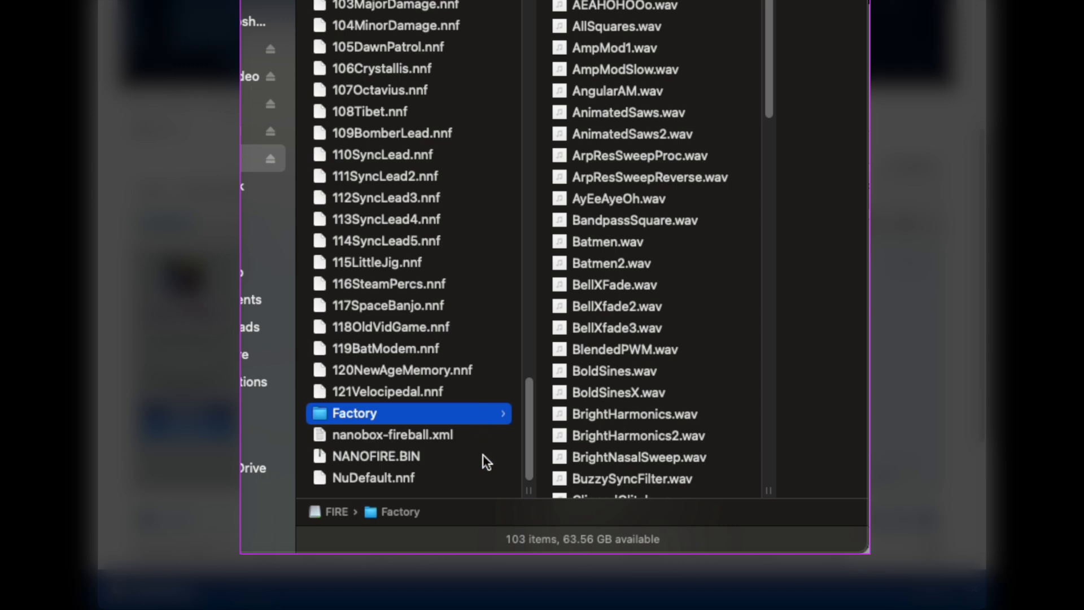
{"action": "left_click", "coordinate": [376, 456]}
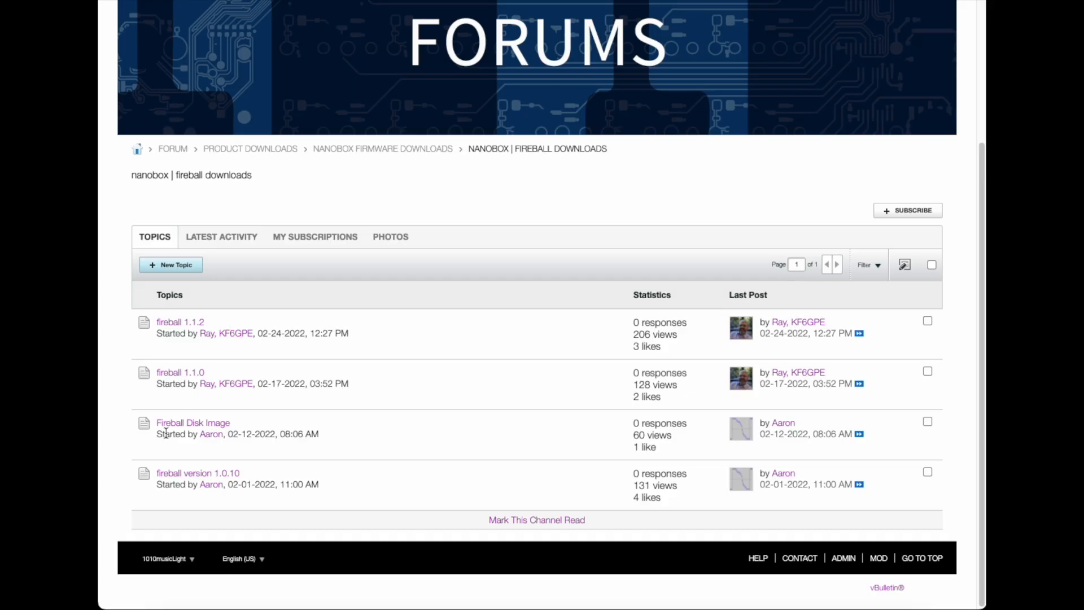
{"action": "left_click", "coordinate": [193, 423]}
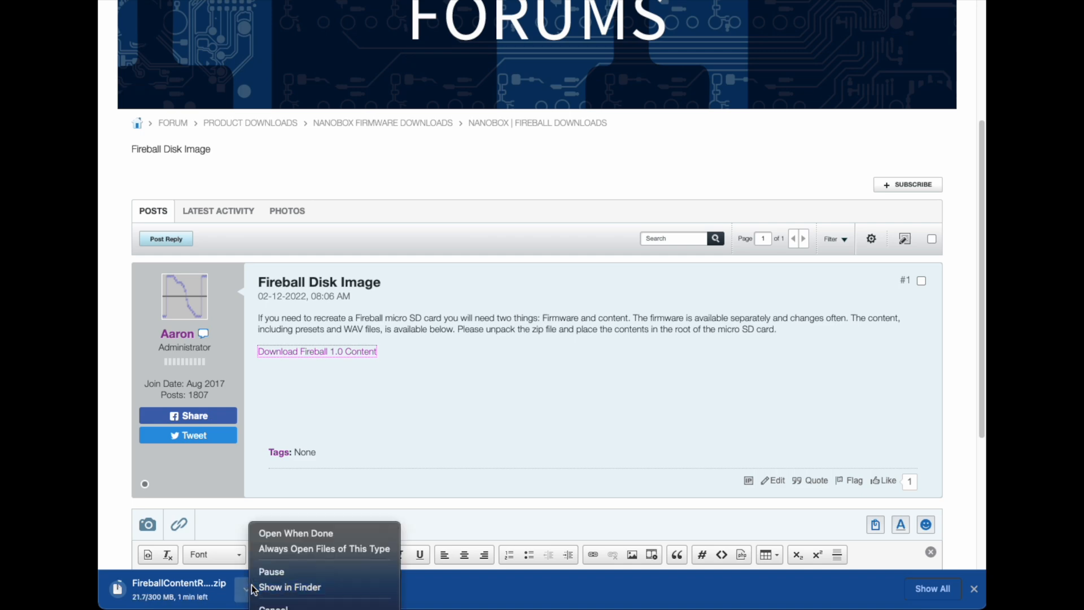
{"action": "left_click", "coordinate": [290, 587]}
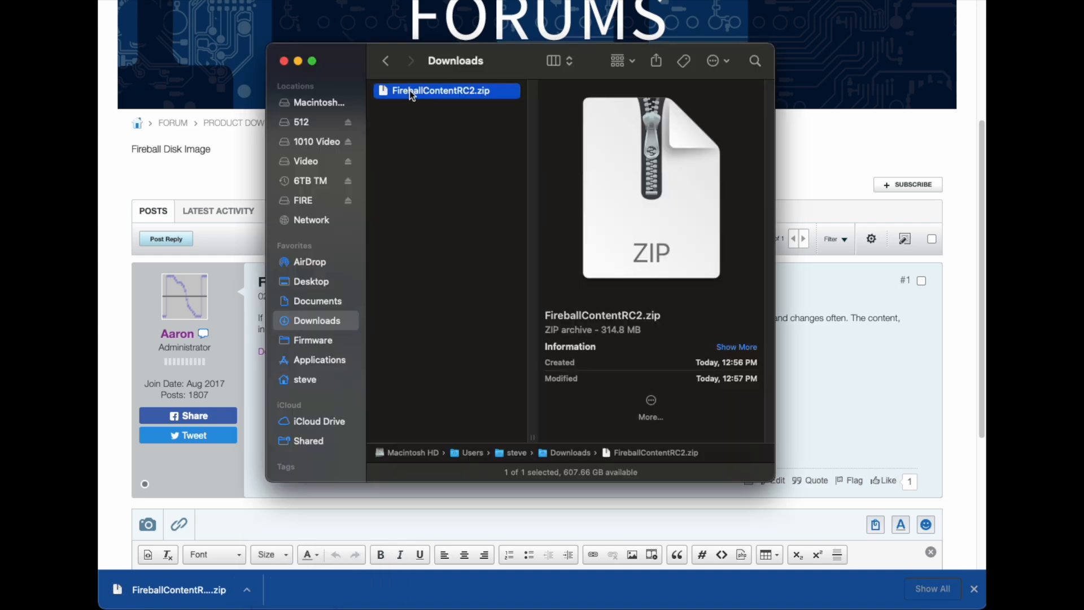
Unpack FireballContentRC2.zip and confirm Factory and NANOFIRE.BIN are at the FIRE card's root.
{"action": "double_click", "coordinate": [442, 89]}
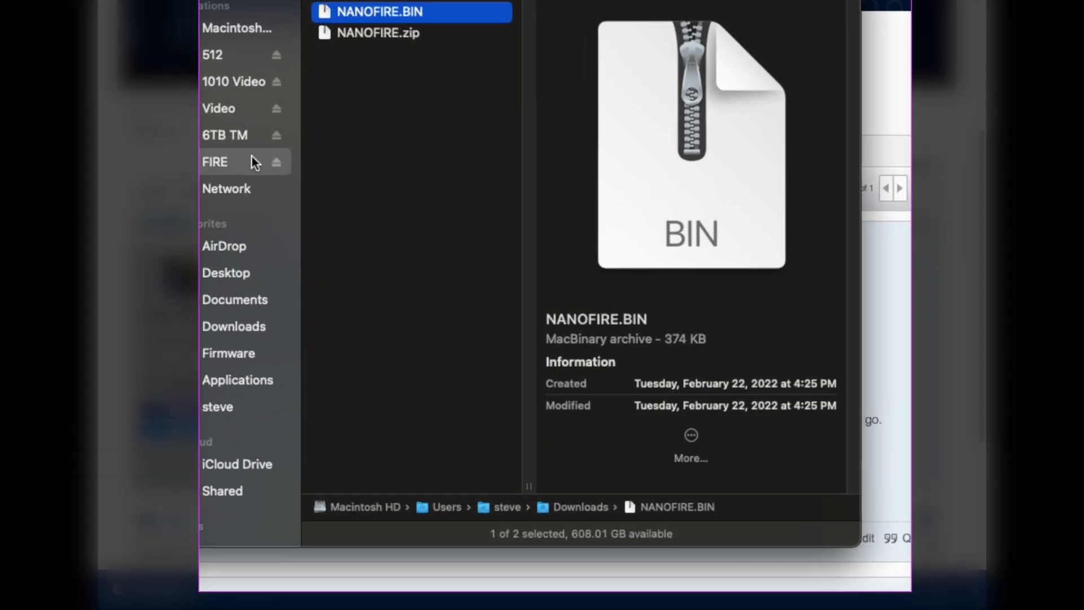
{"action": "left_click", "coordinate": [214, 161]}
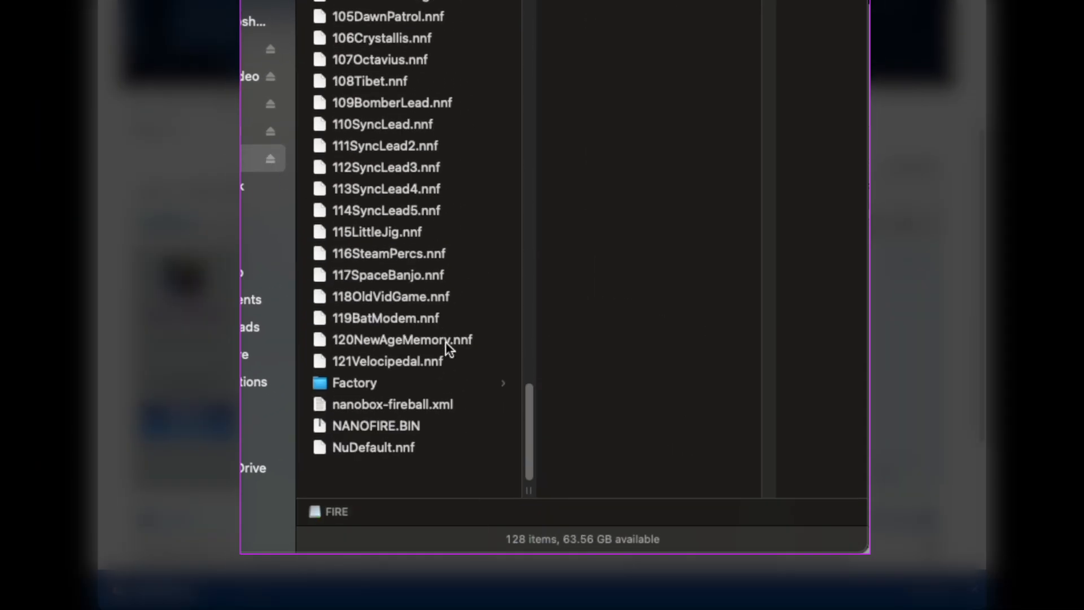
{"action": "left_click", "coordinate": [355, 383]}
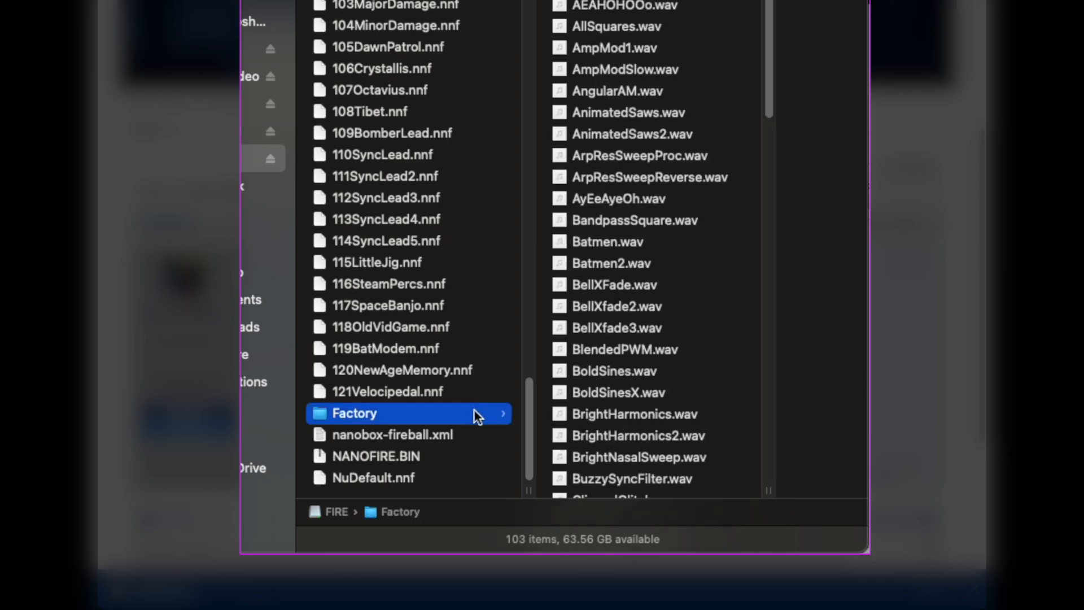
{"action": "left_click", "coordinate": [376, 456]}
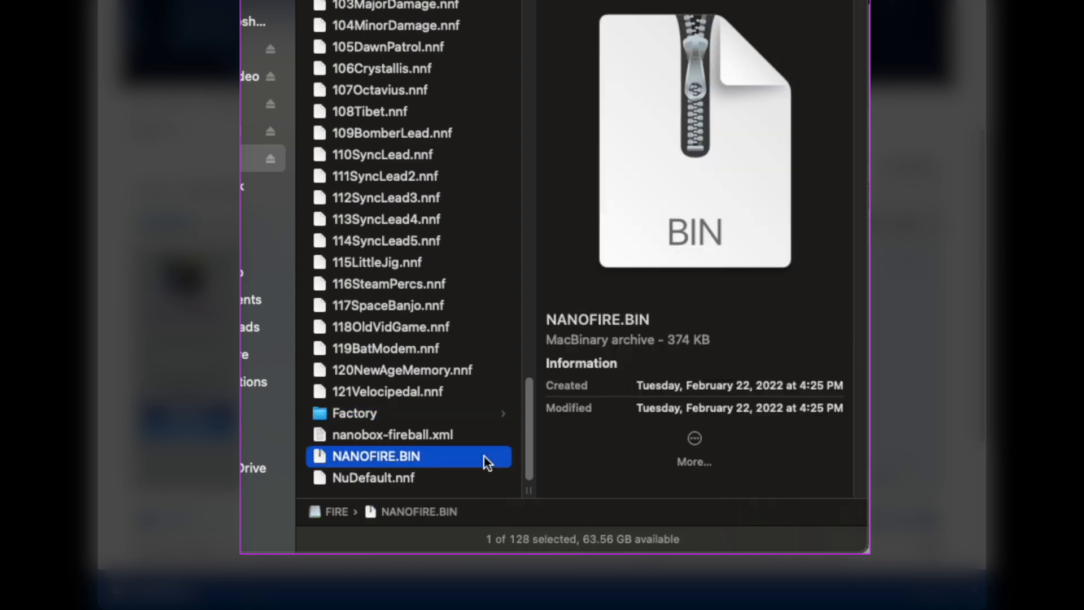